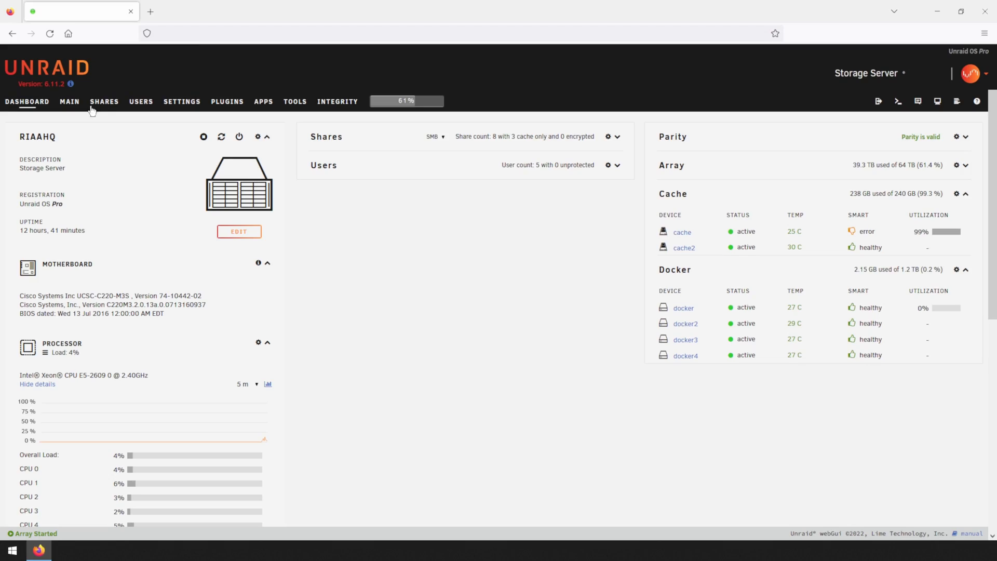
Set the appdata share's 'Use cache pool' to Yes and apply it.
click(104, 102)
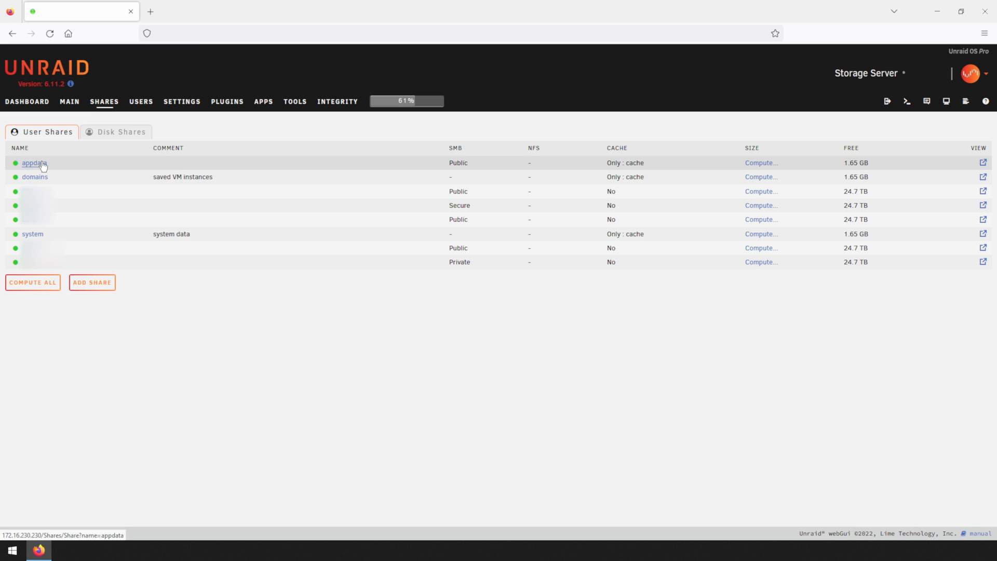
click(34, 164)
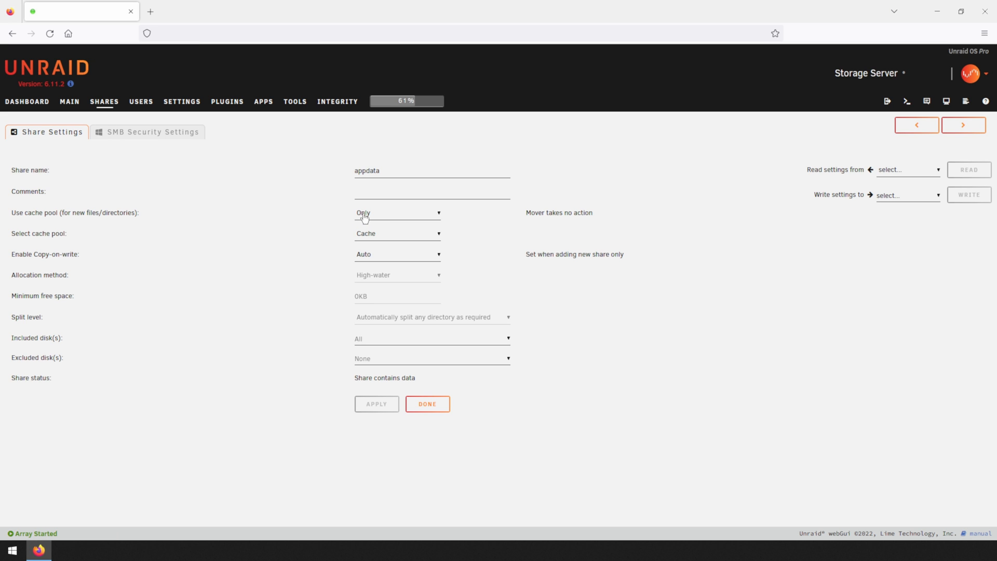
click(396, 212)
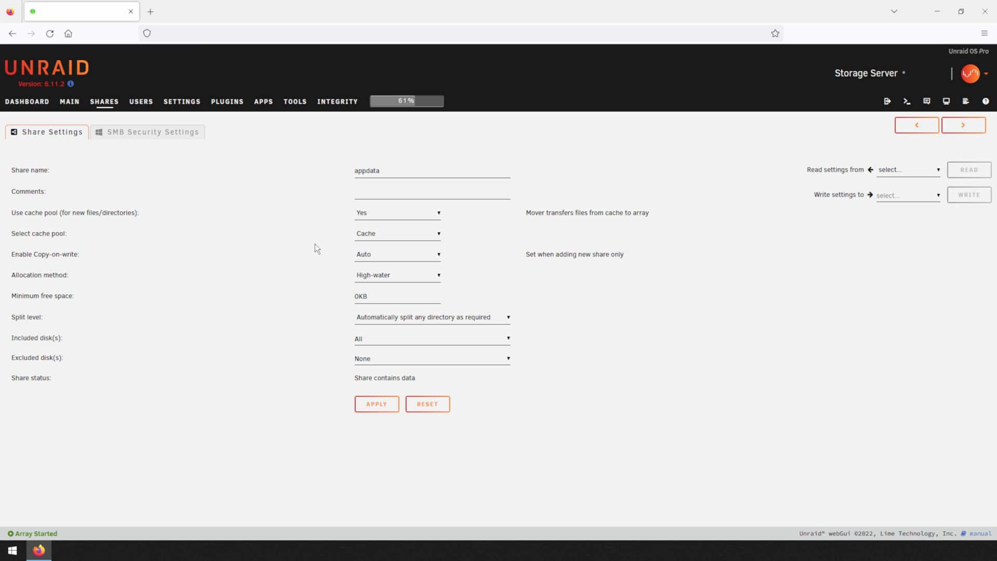
click(376, 404)
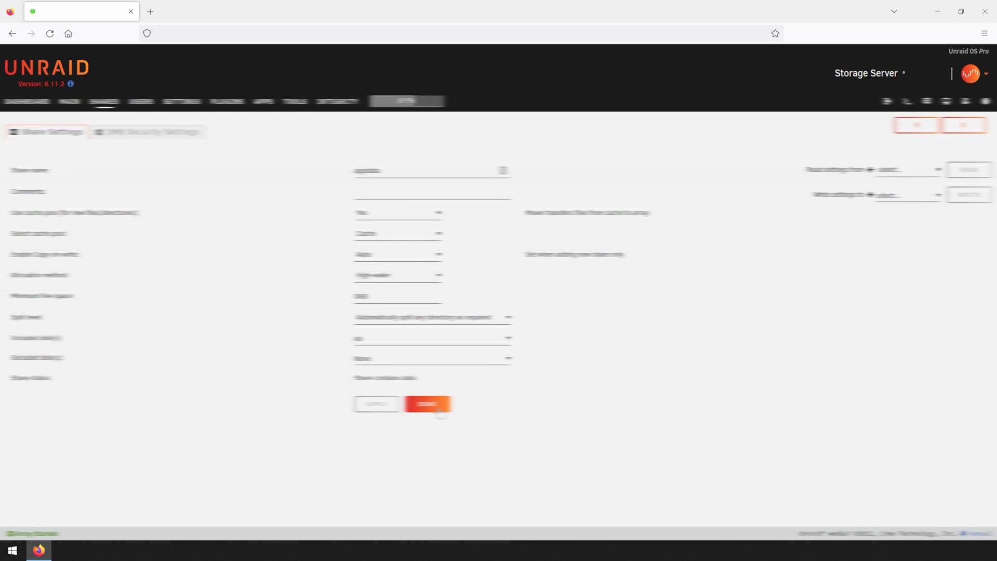
Set the system share's 'Use cache pool' to Yes, apply, and return to the Shares list.
click(396, 212)
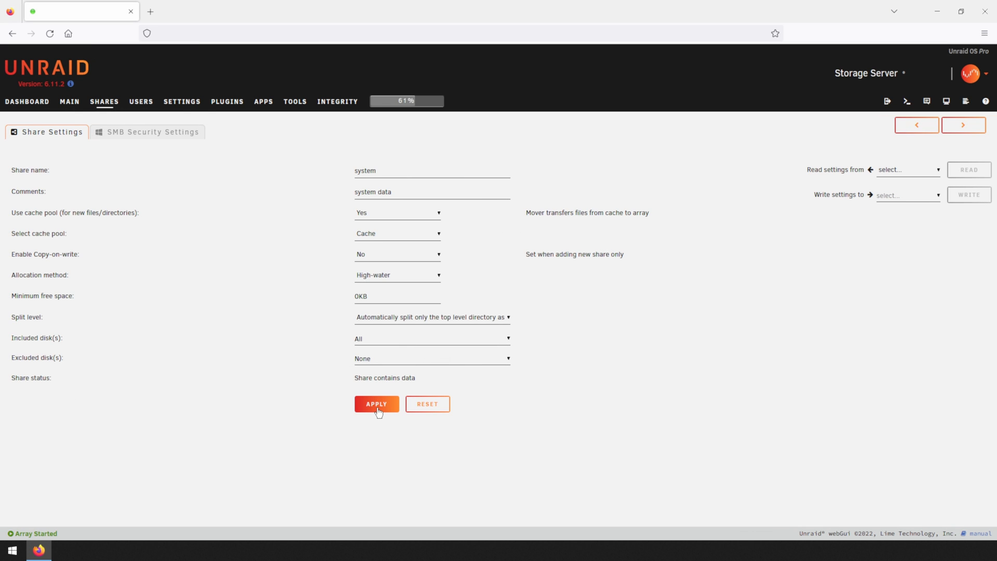
click(376, 404)
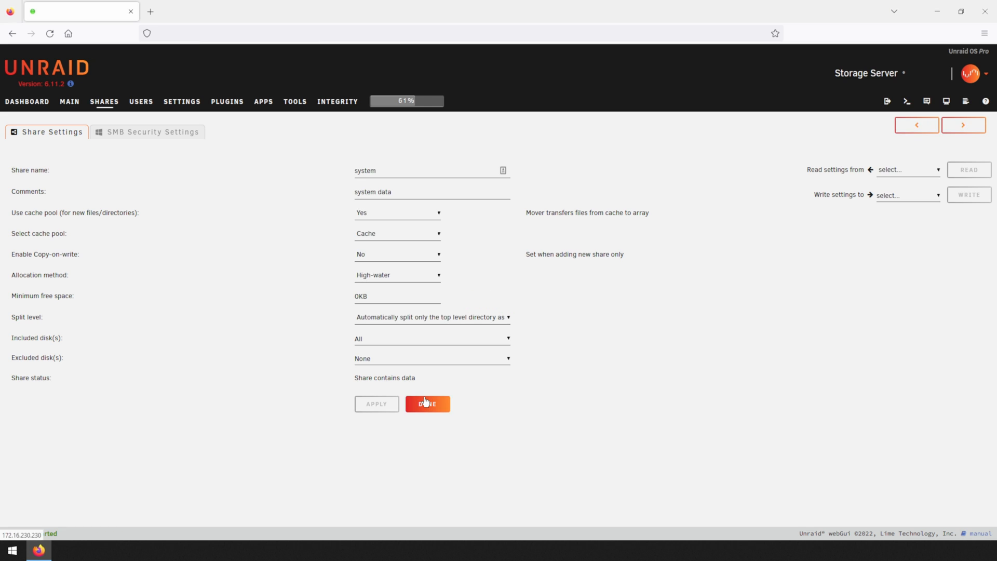
click(428, 403)
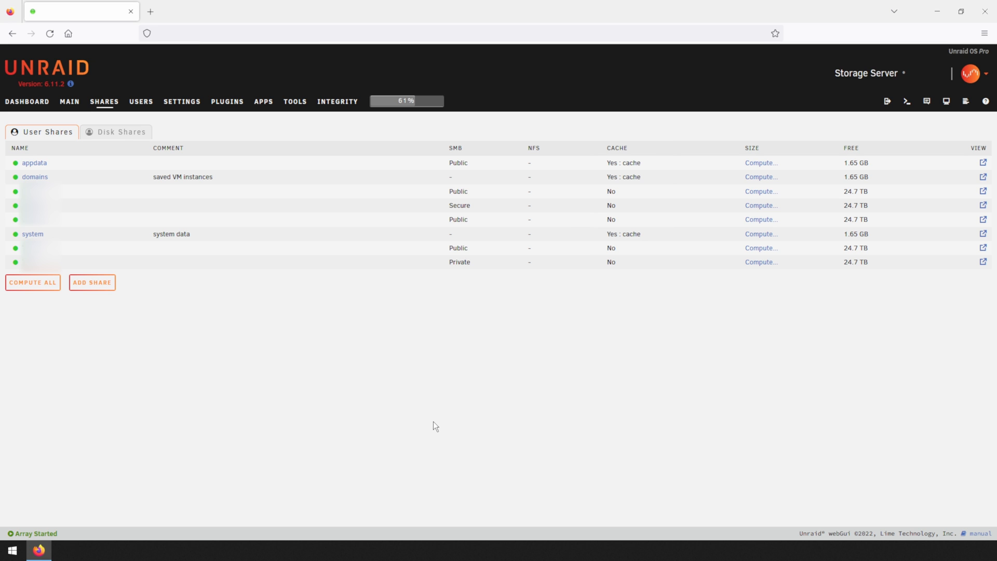
Bring up the Mover Settings under Settings > Scheduler.
click(183, 102)
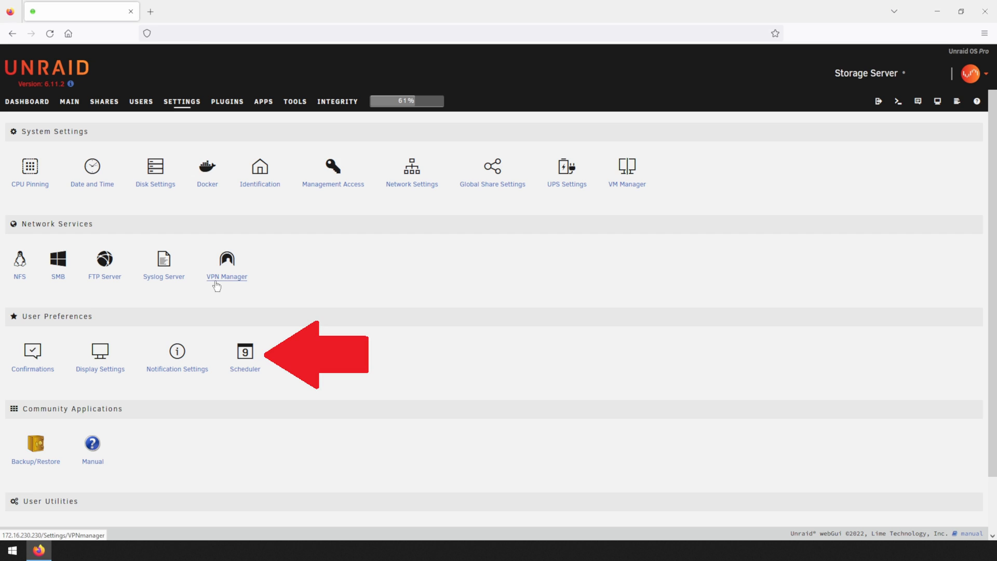
click(245, 351)
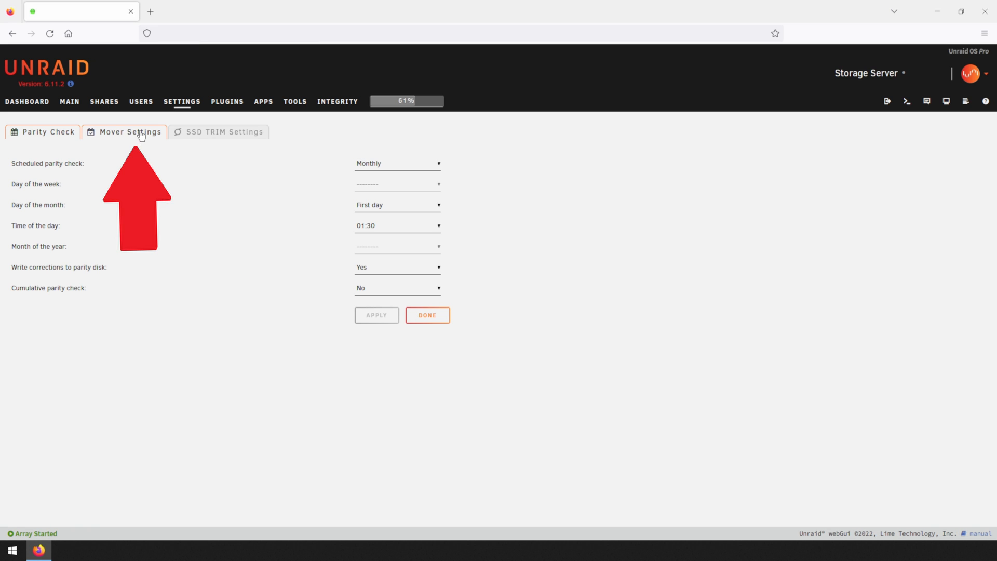
click(129, 133)
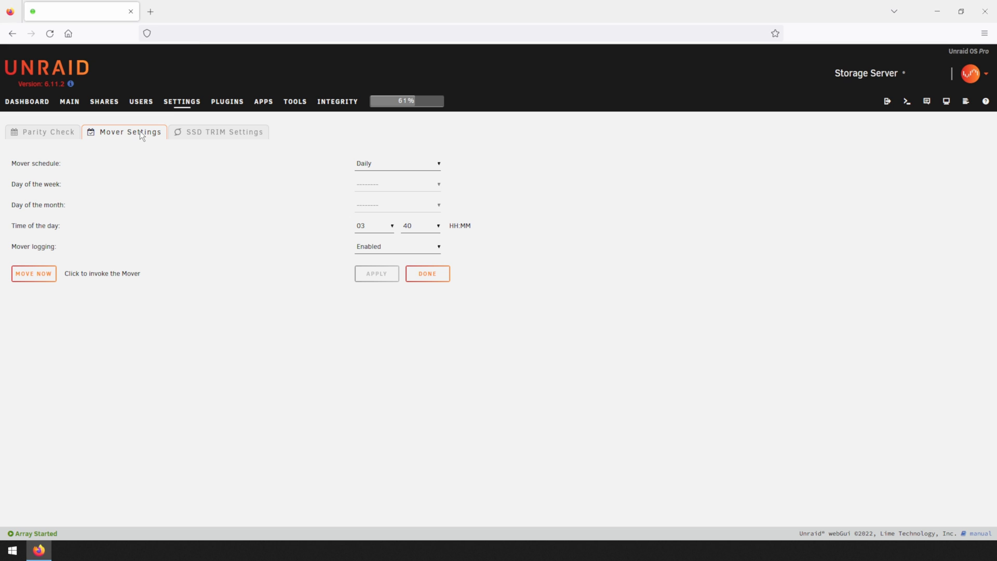
Run the mover now with Move Now, then go to the Main array page.
click(33, 273)
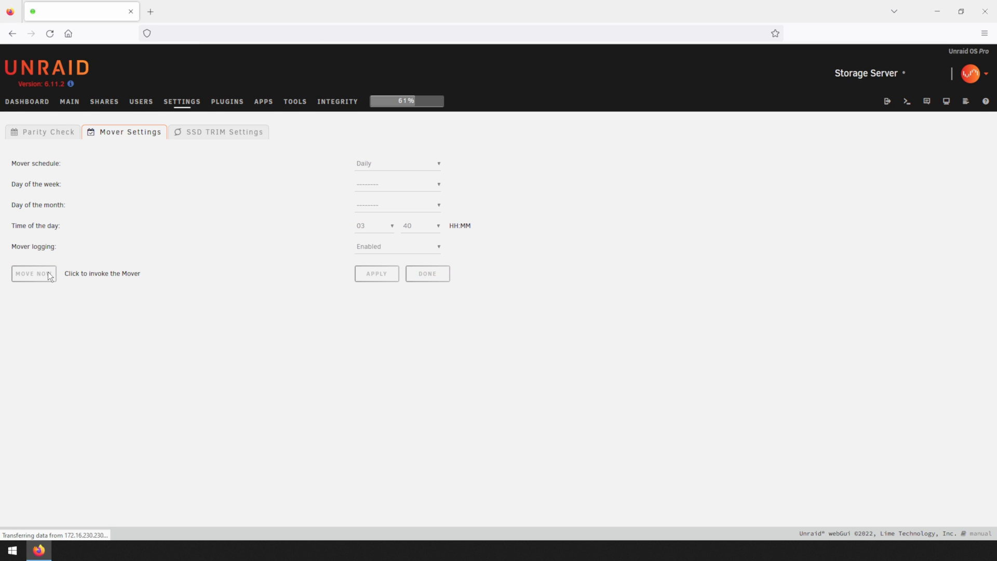
click(34, 274)
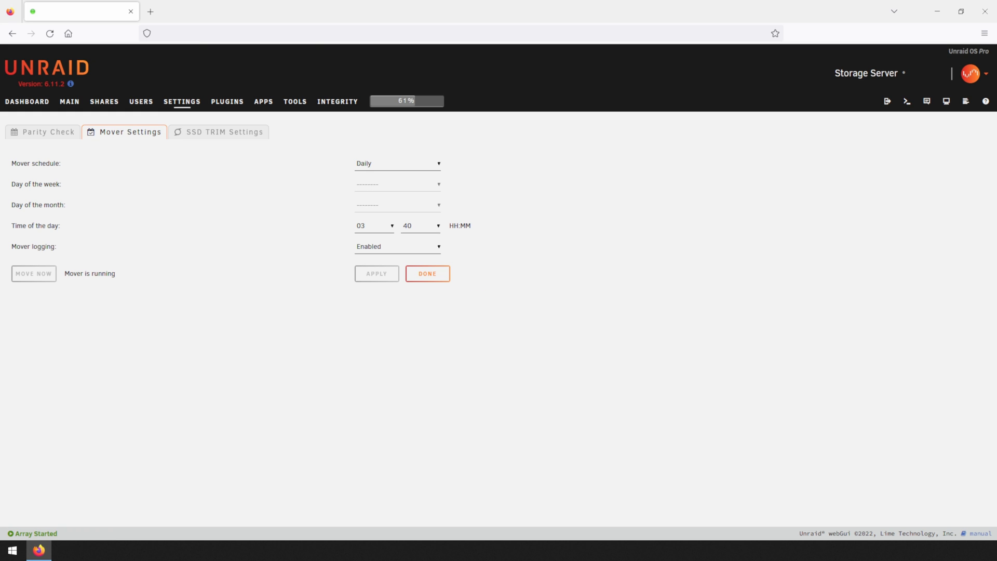
mouse_move(60, 123)
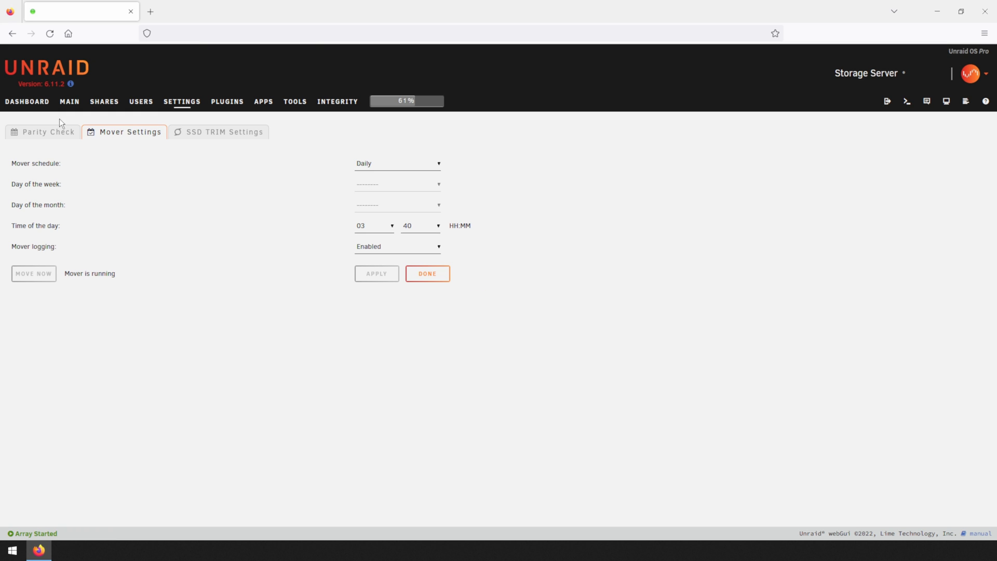
click(27, 102)
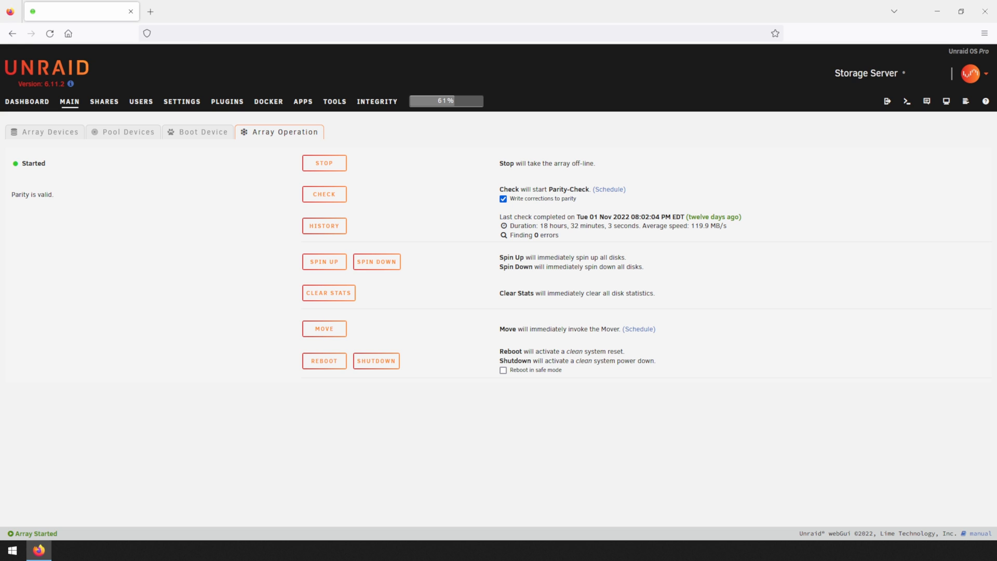
Browse a share's folders to see which remain on both cache and disk3.
click(27, 102)
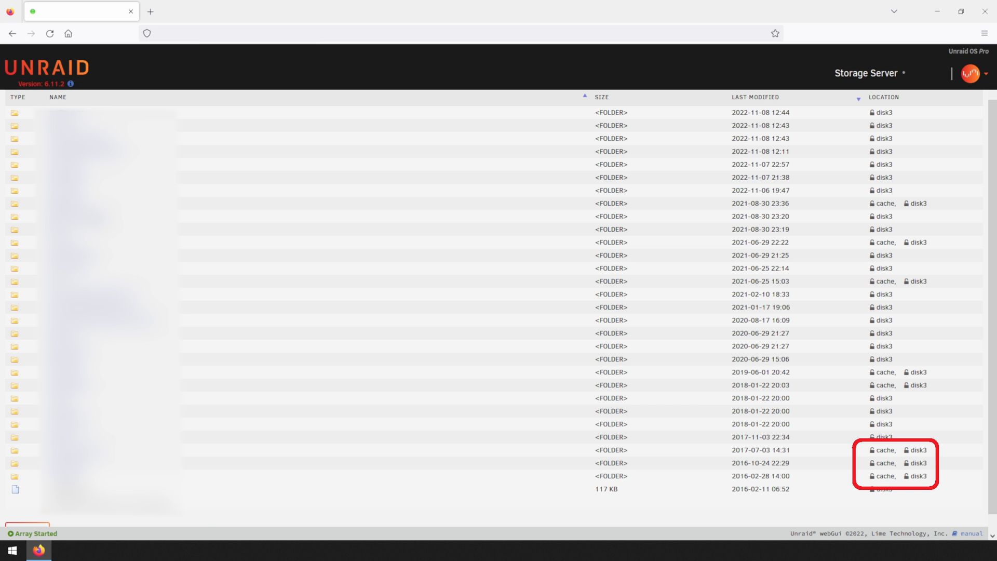
Return to the Dashboard showing cache usage at 32.7 GB of 240 GB.
click(27, 102)
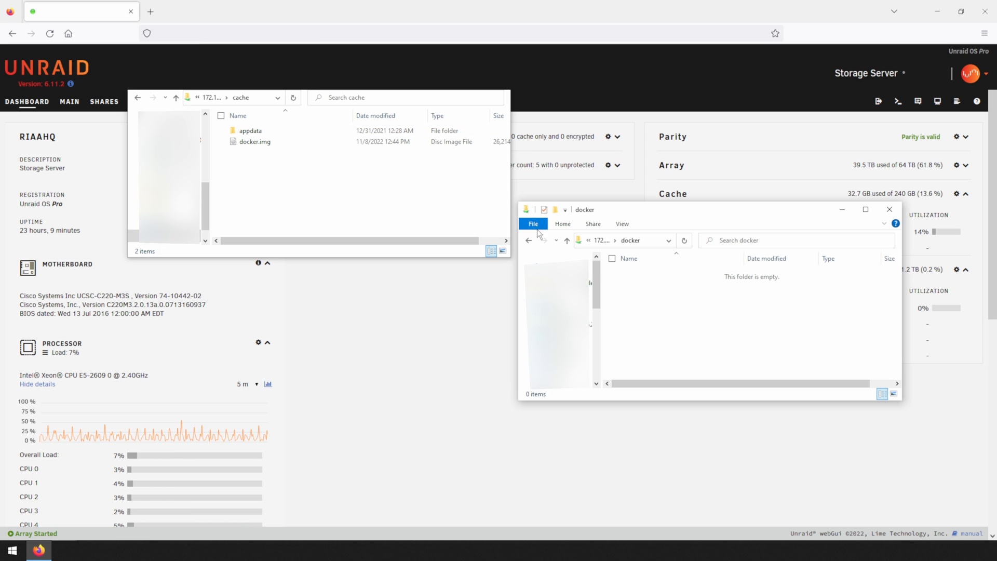
Close the cache and docker File Explorer windows to reveal the Dashboard.
click(253, 141)
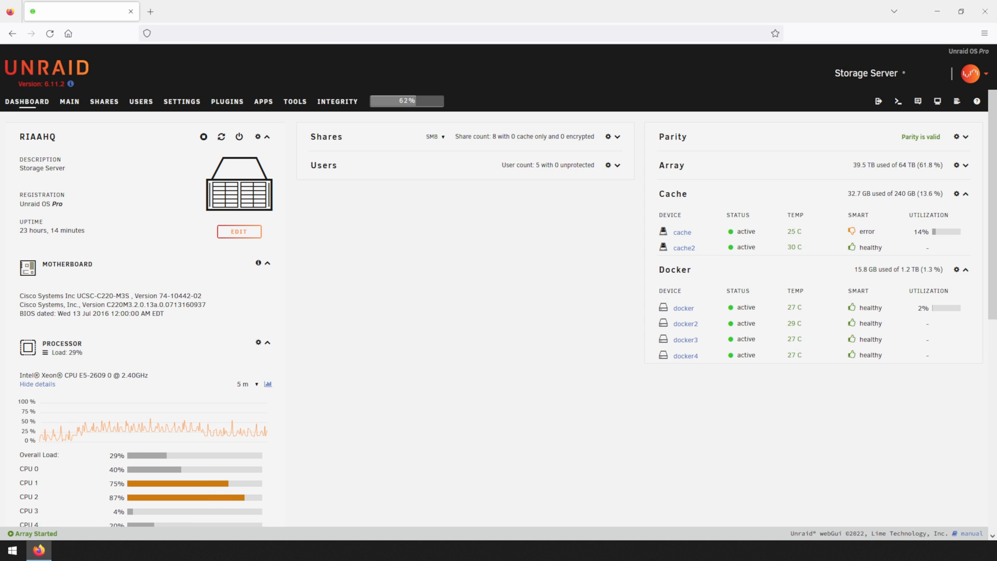
mouse_move(361, 218)
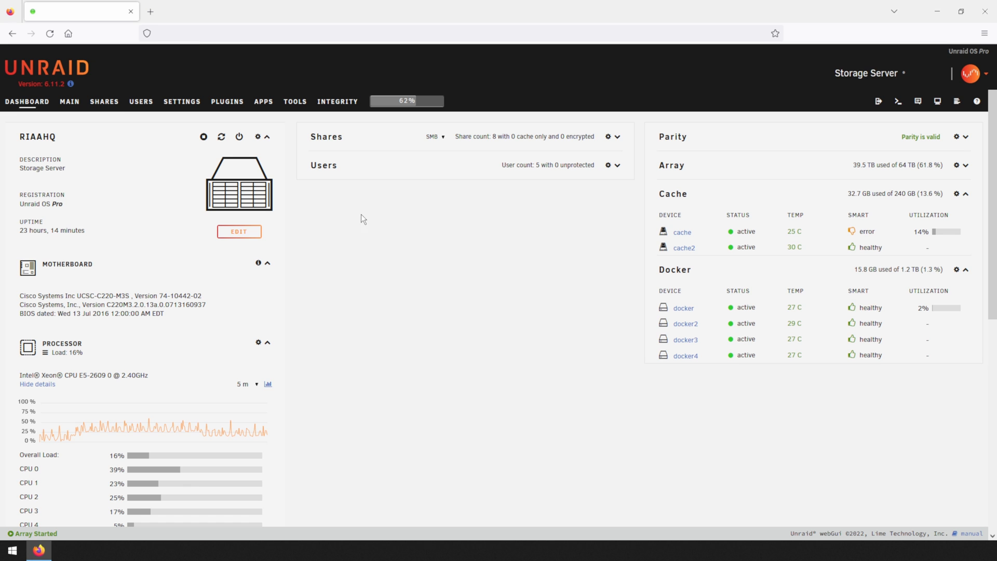
Set appdata to Prefer the docker cache pool and apply it.
click(104, 102)
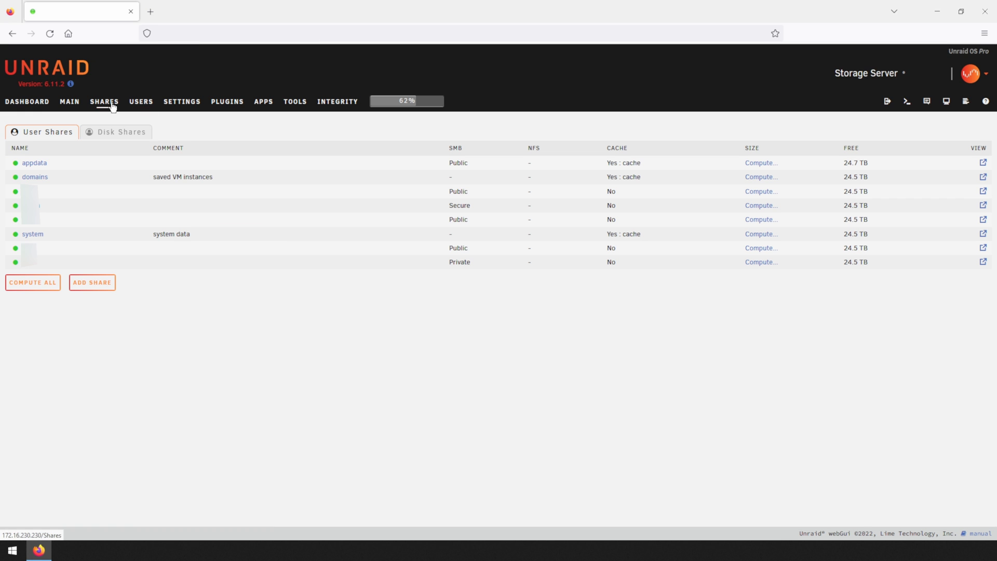
click(34, 163)
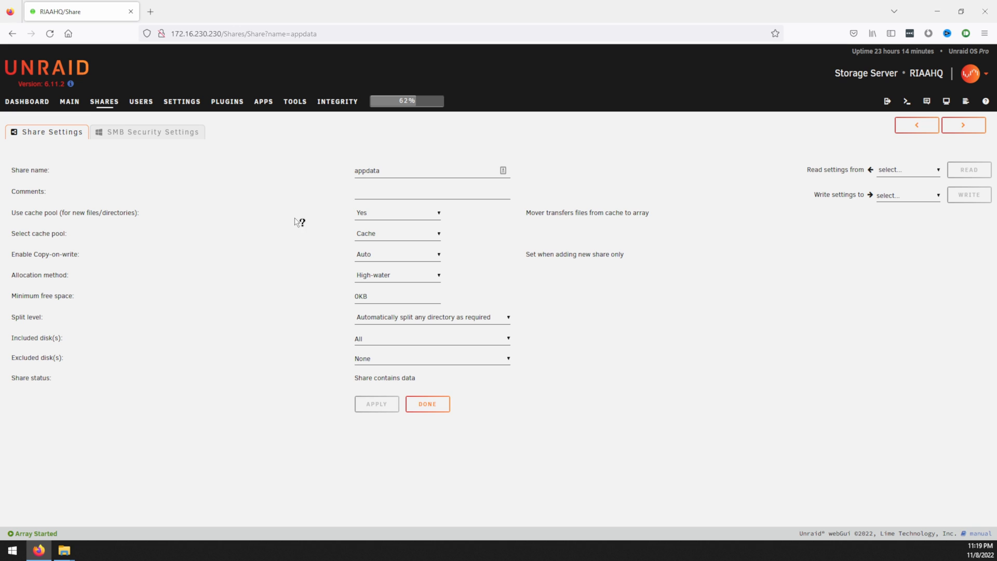
mouse_move(322, 221)
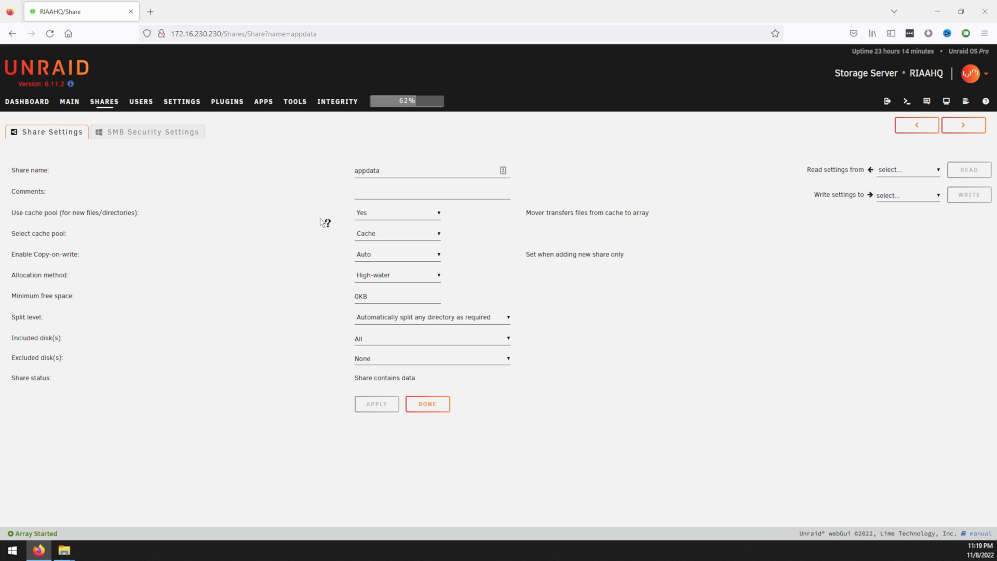
click(397, 212)
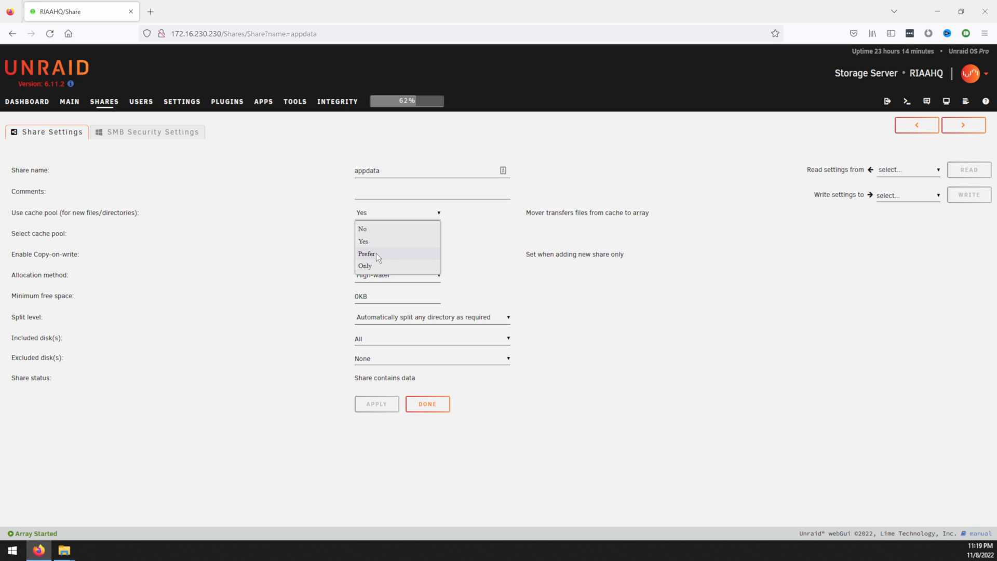
click(367, 253)
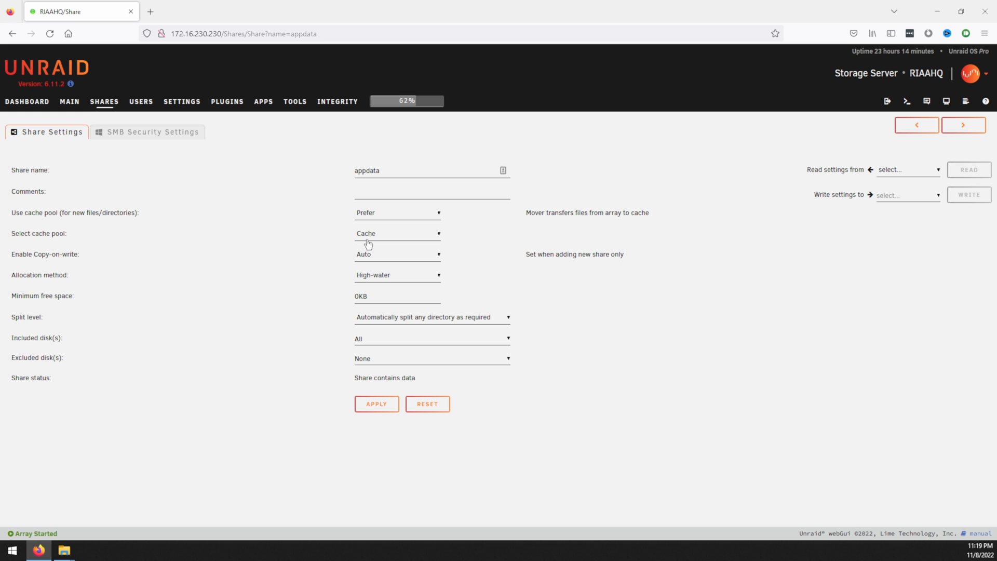
click(396, 233)
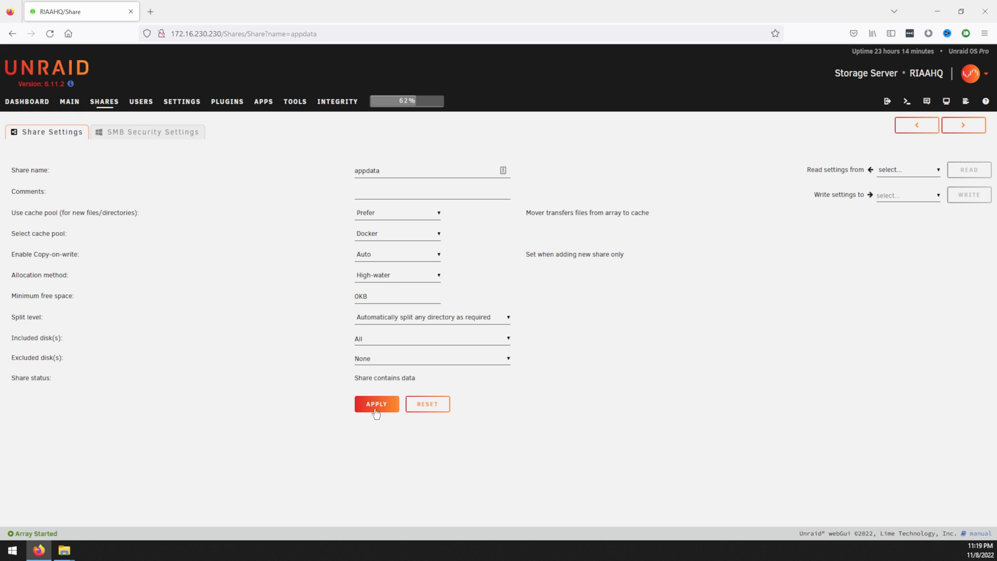
click(963, 125)
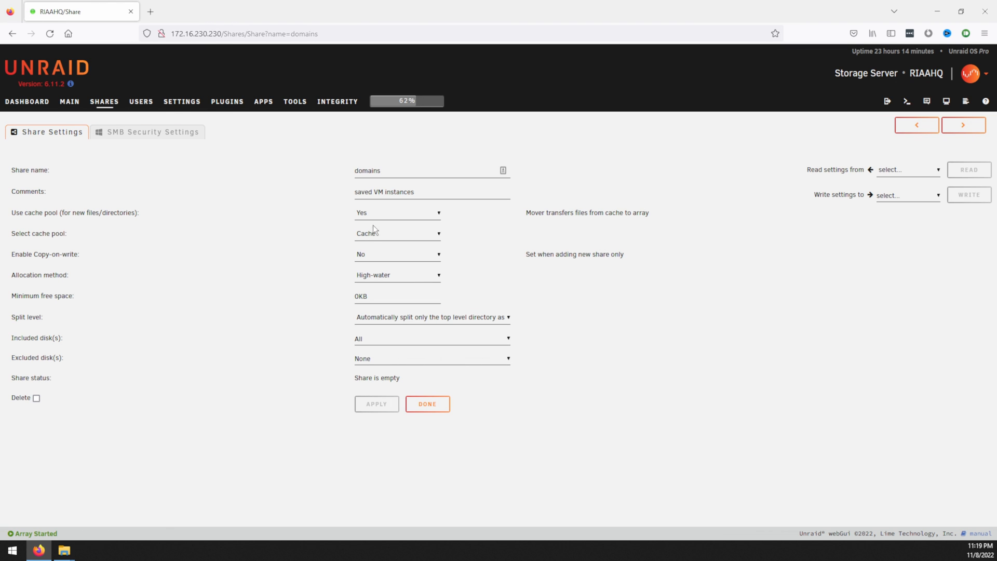
Set the domains and system shares to Prefer the docker pool, then go to Settings.
click(396, 212)
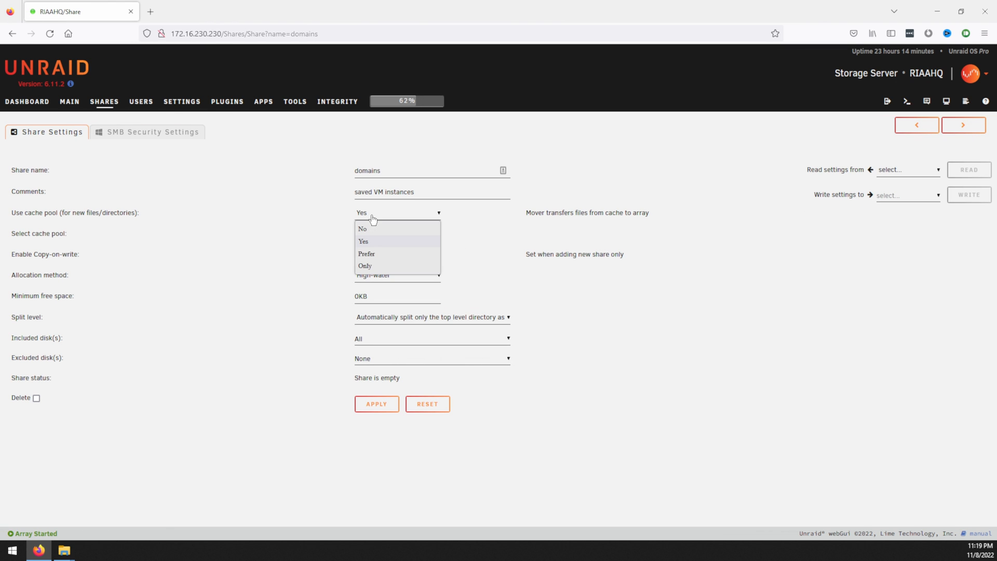
click(367, 254)
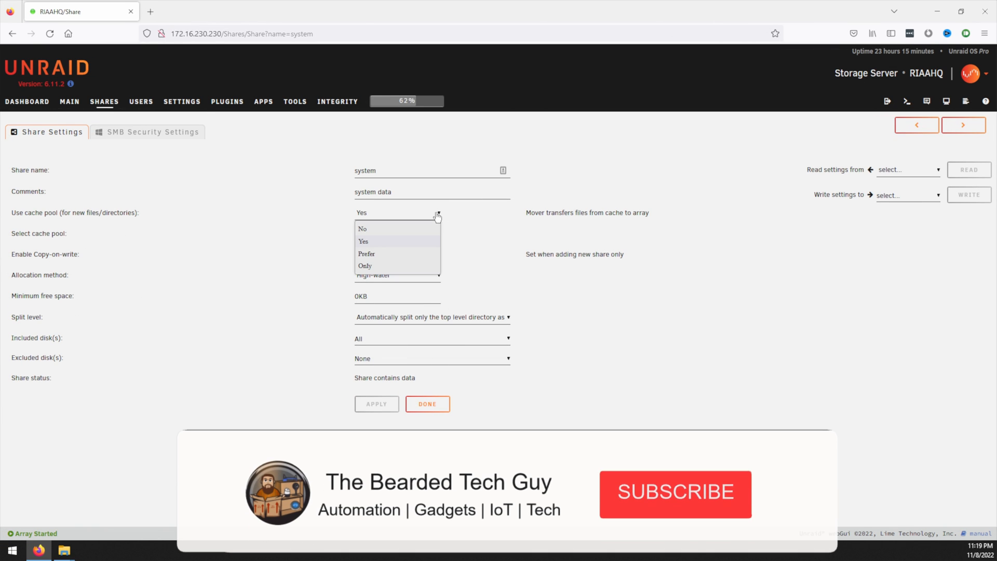
click(366, 254)
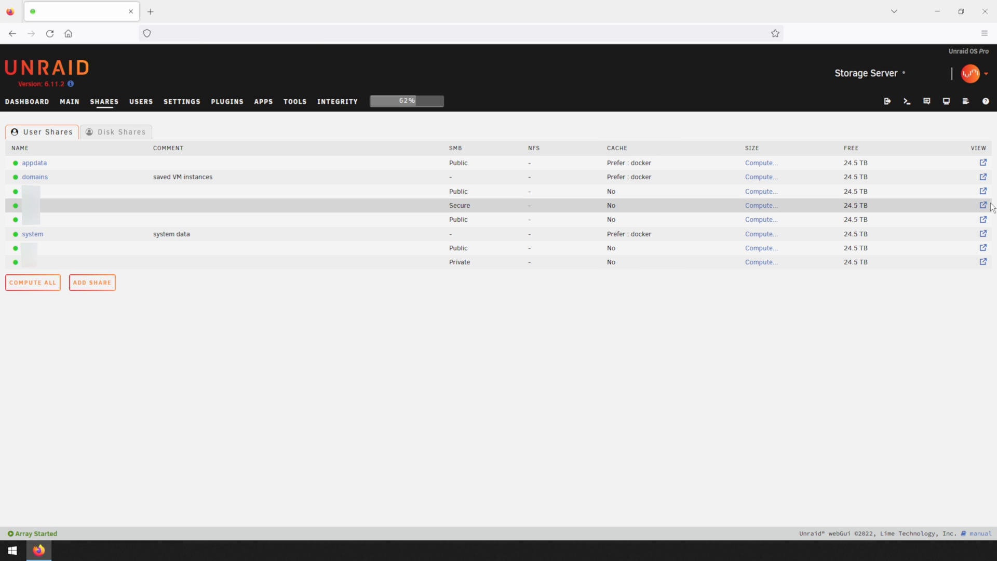
mouse_move(538, 372)
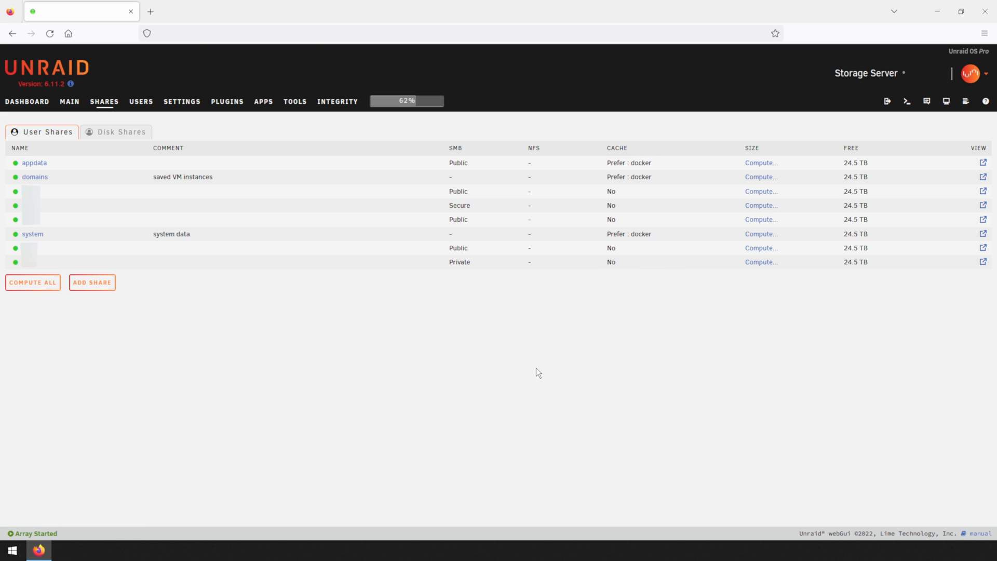
click(182, 101)
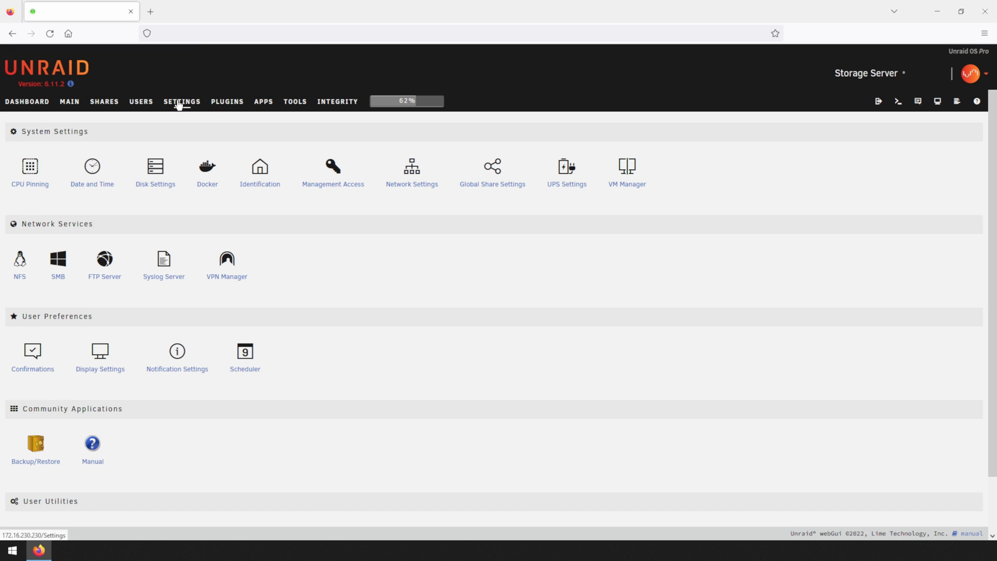
Run Move Now from Scheduler > Mover Settings to push data onto the docker pool.
click(245, 351)
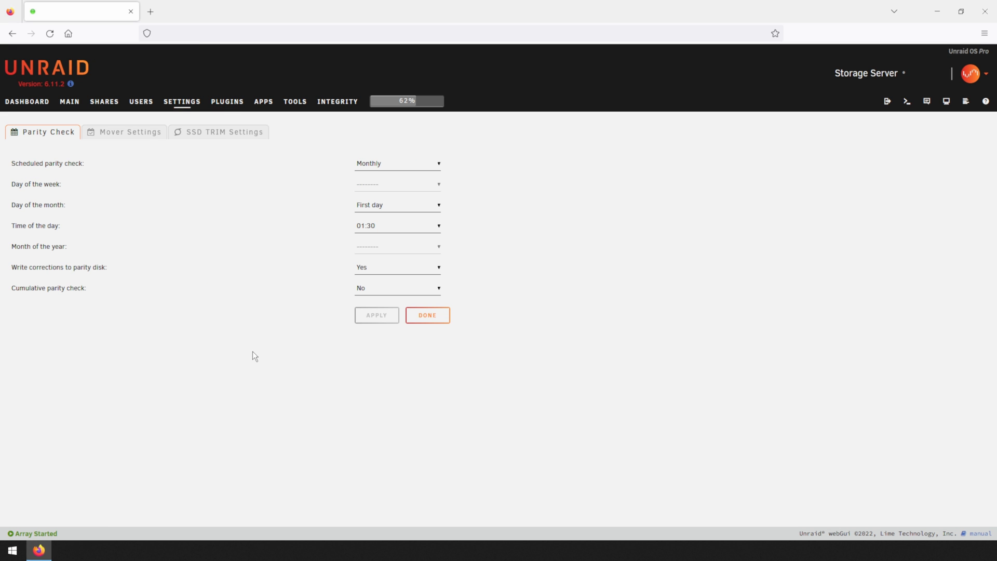
click(130, 132)
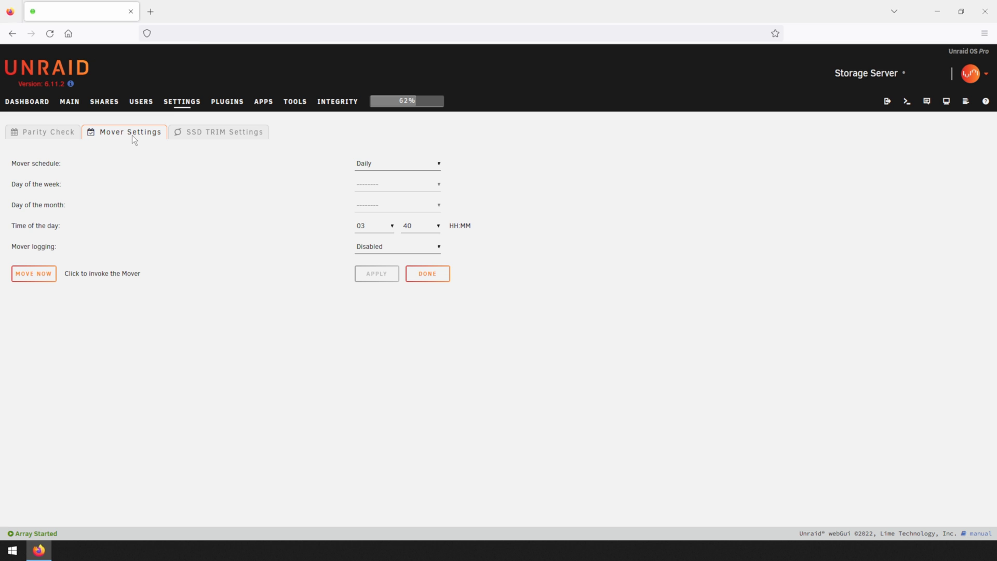
mouse_move(115, 198)
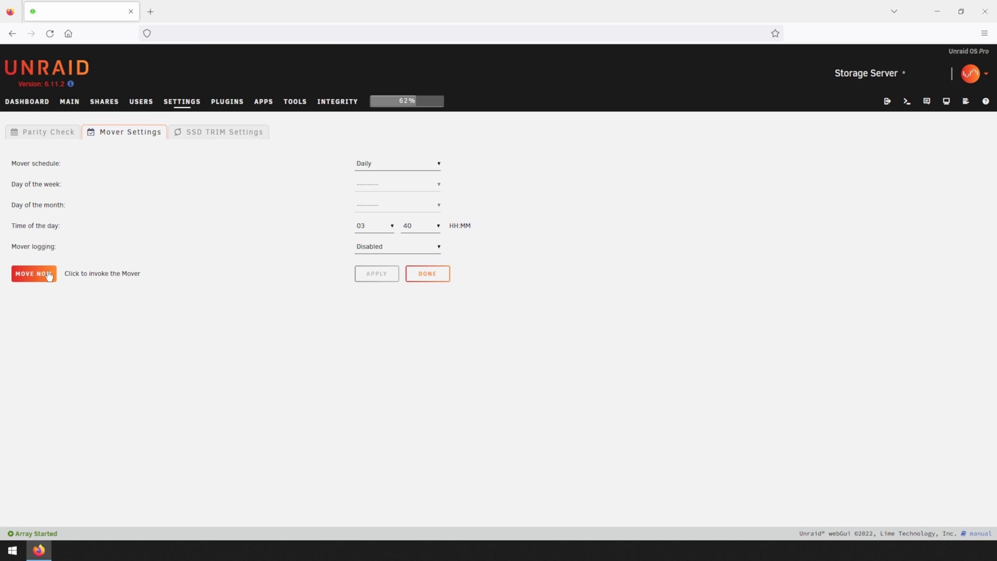
click(27, 102)
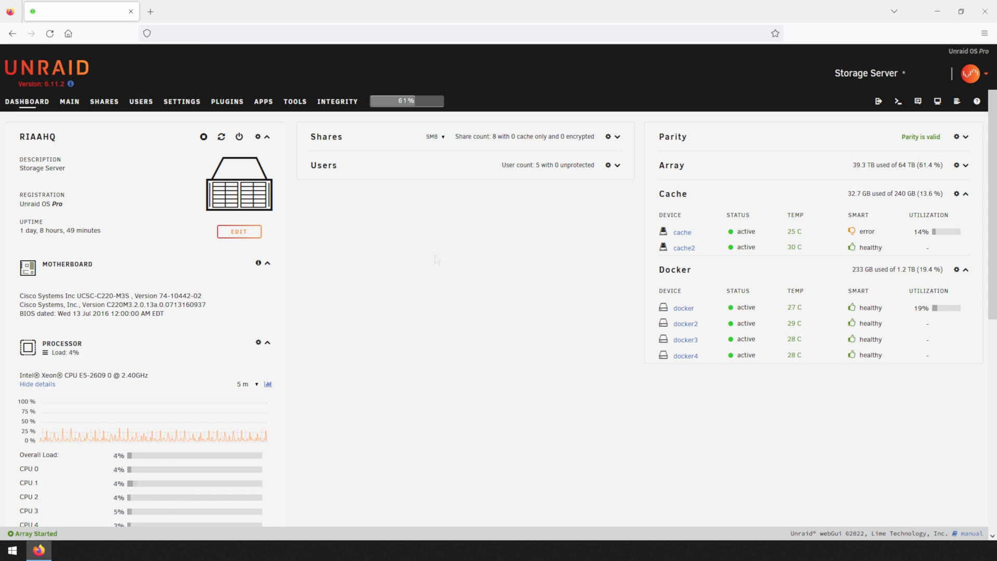
Change the Docker vDisk location to /mnt/docker/docker.img and apply.
click(183, 102)
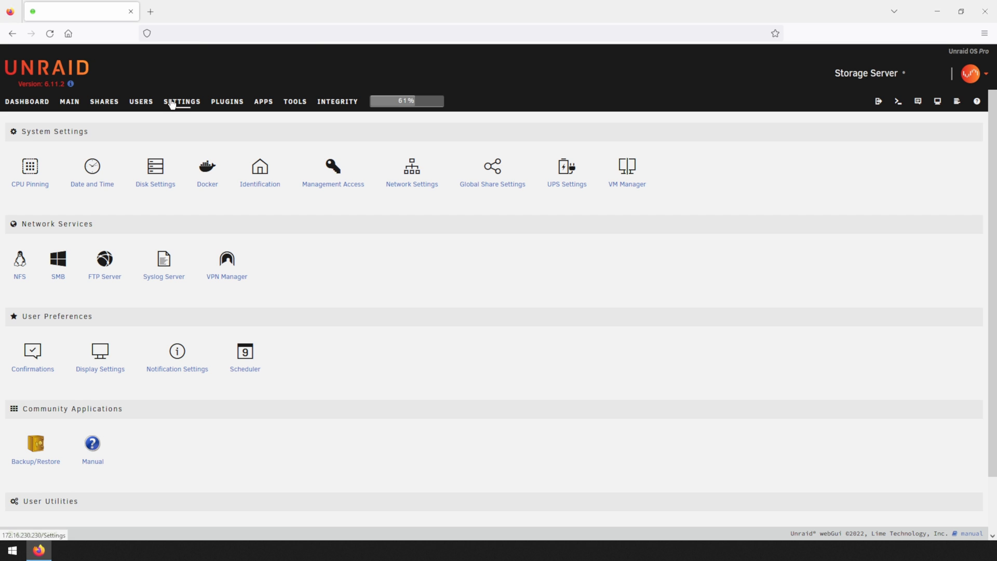
mouse_move(206, 176)
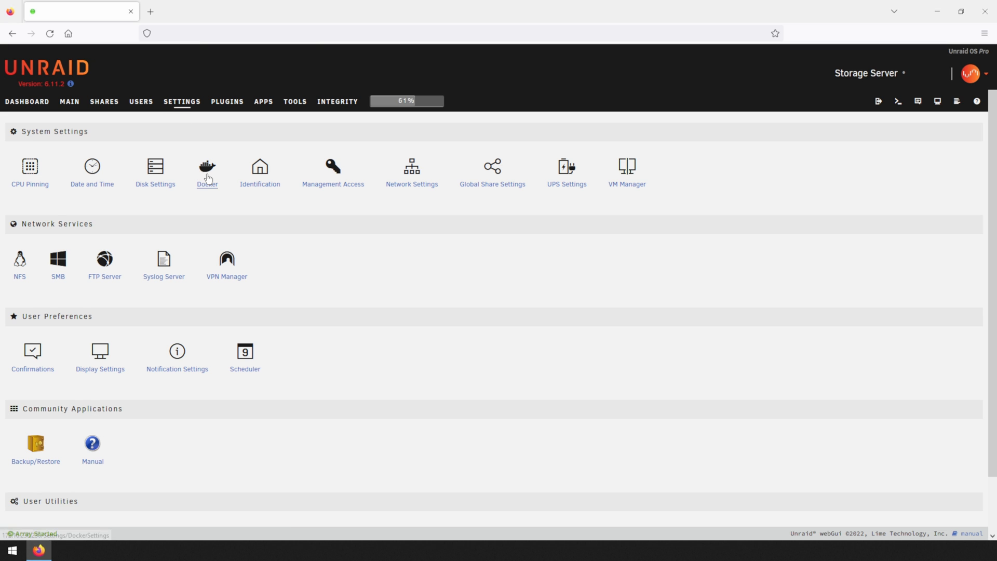
click(206, 165)
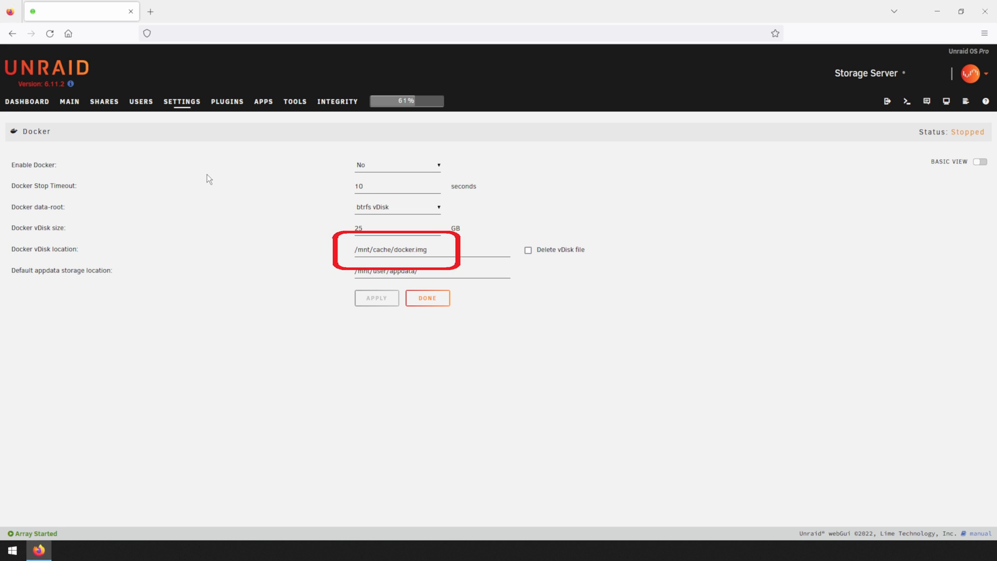
click(395, 249)
text(docker)
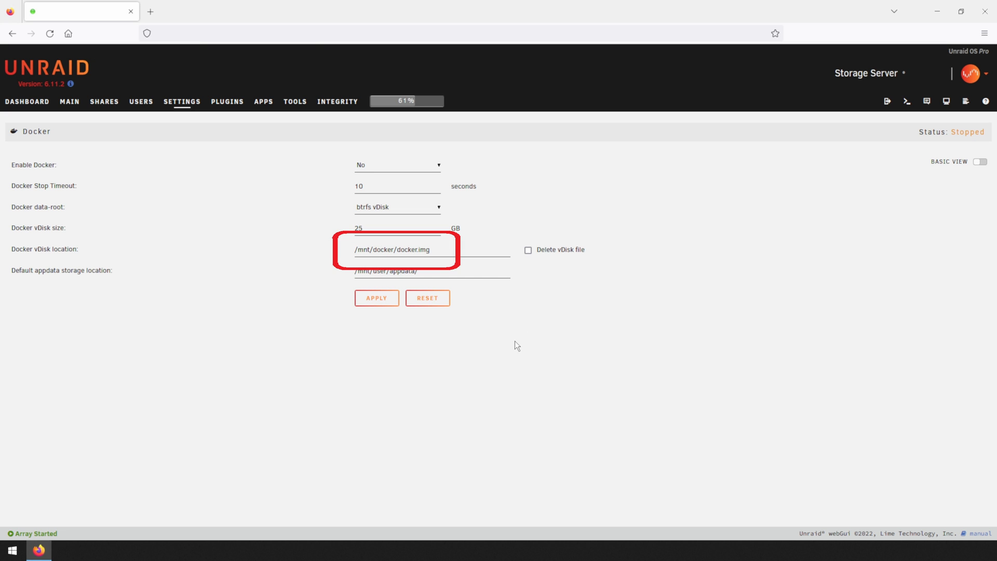
click(375, 298)
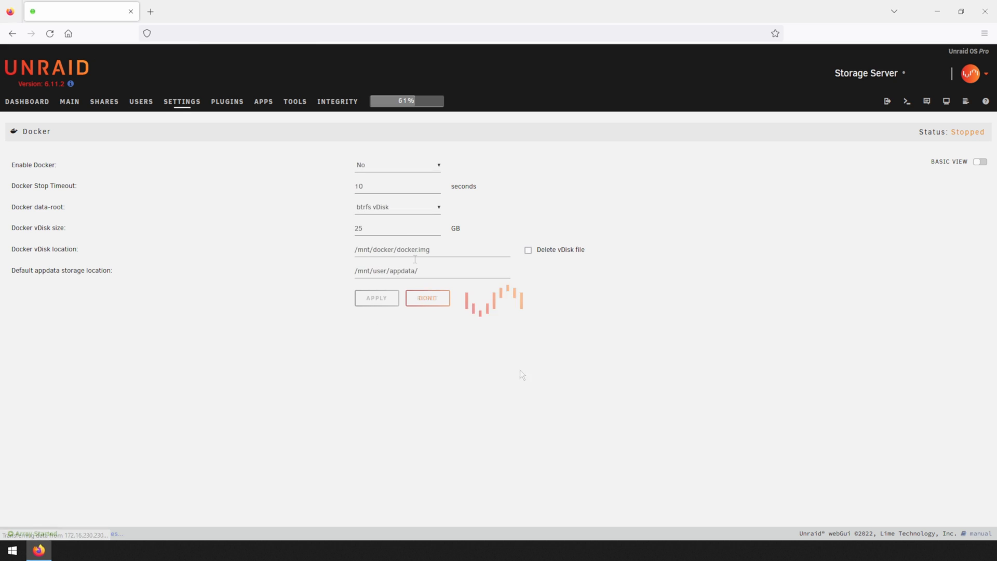
Set Enable Docker to Yes so the service runs, then leave Docker settings.
click(397, 164)
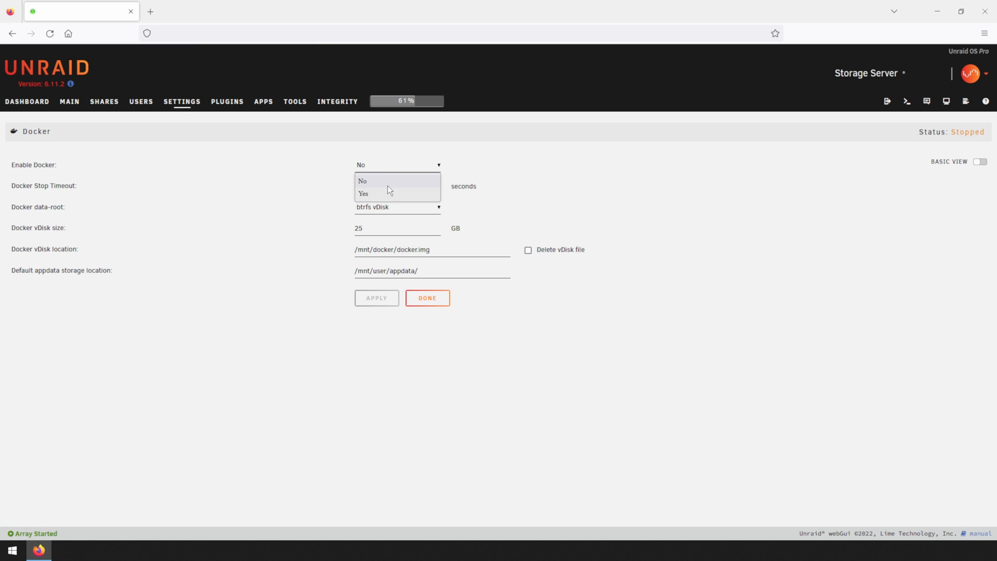
click(364, 193)
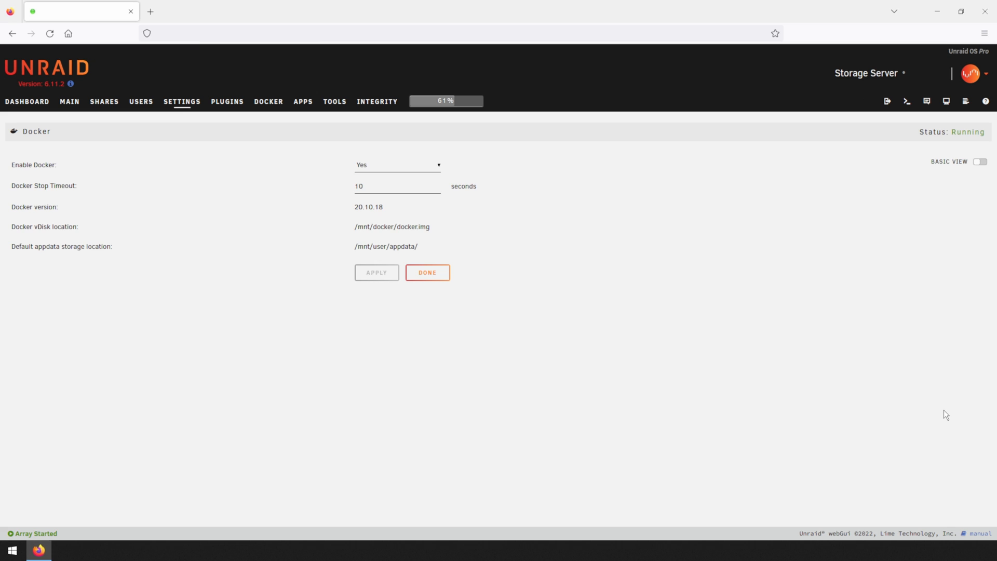
click(428, 272)
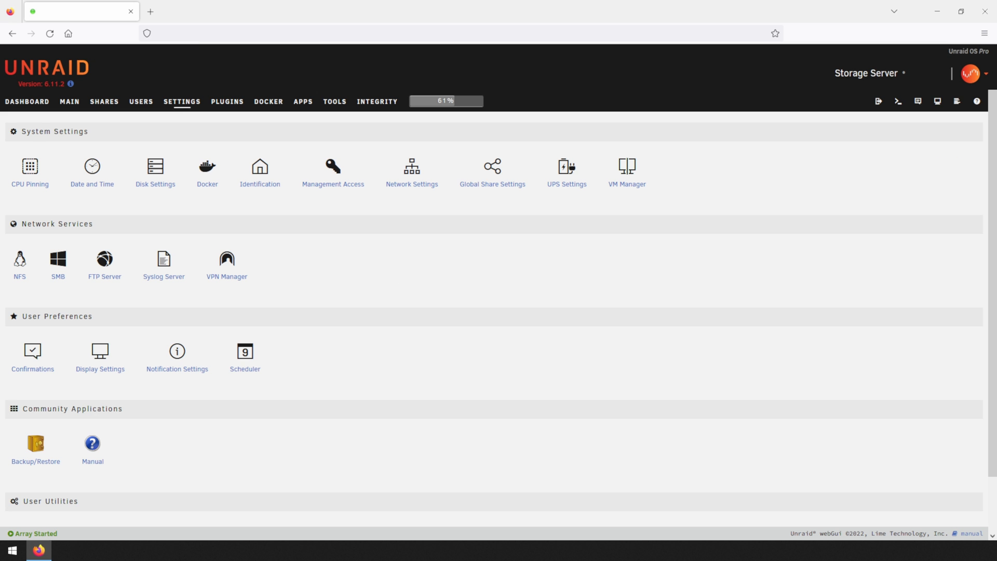
In VM Manager's advanced view set Enable VMs to Yes and apply, then view the Docker containers.
click(627, 166)
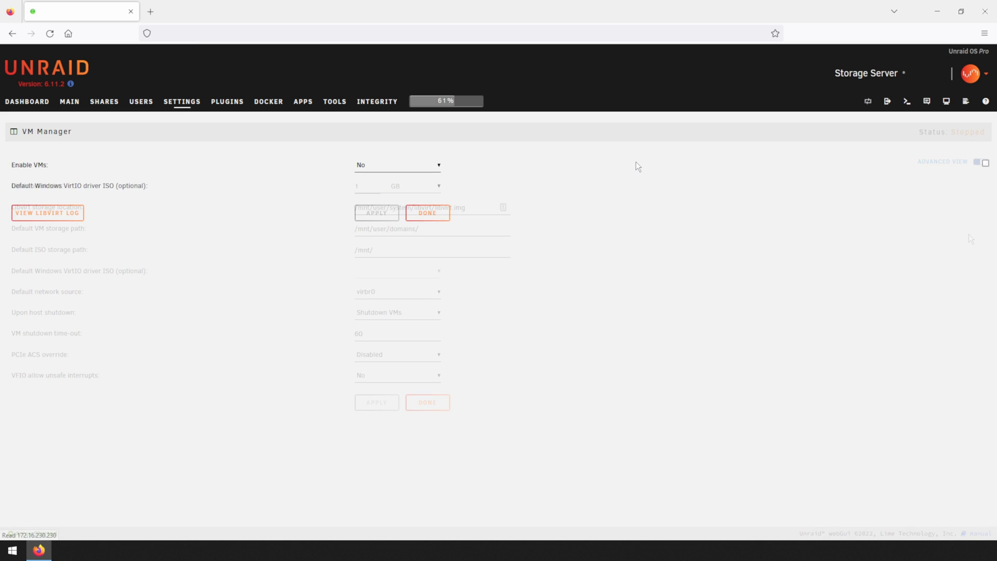
click(985, 162)
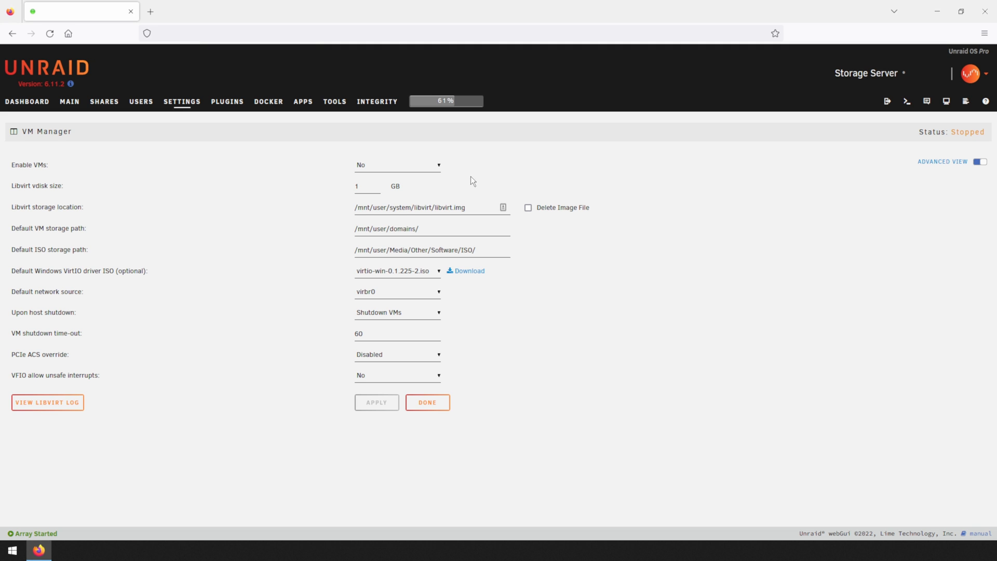
click(397, 164)
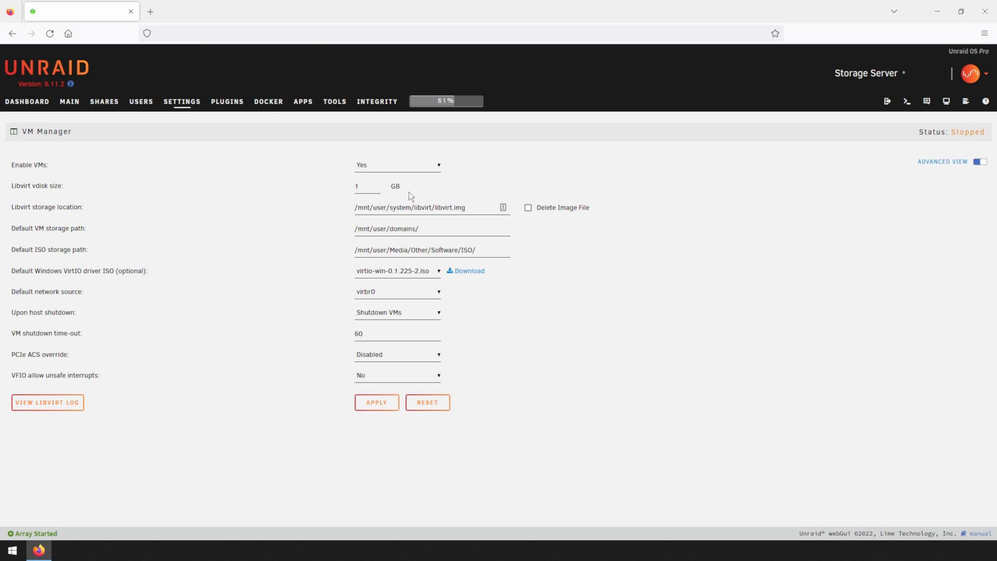
click(376, 402)
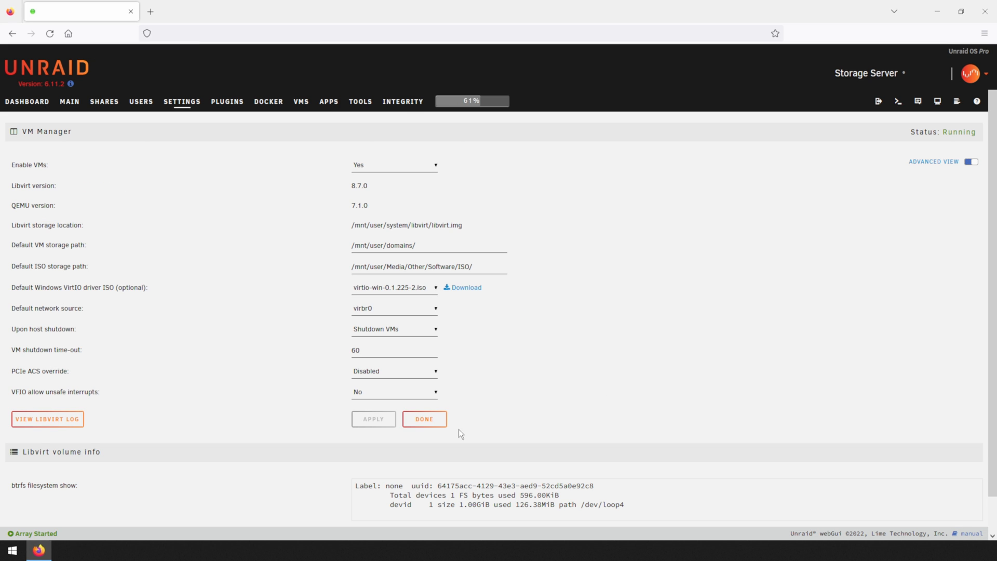
click(268, 102)
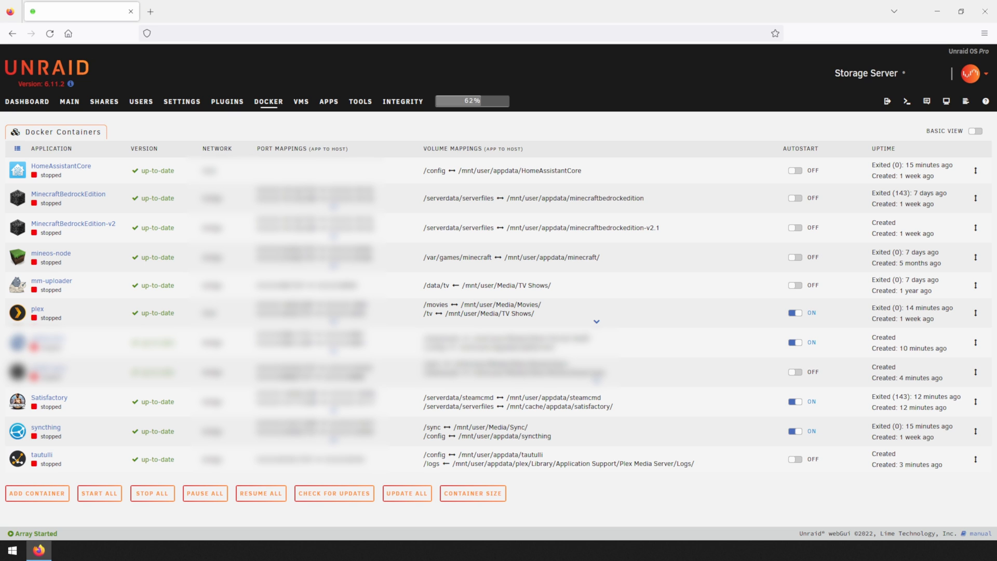
mouse_move(58, 402)
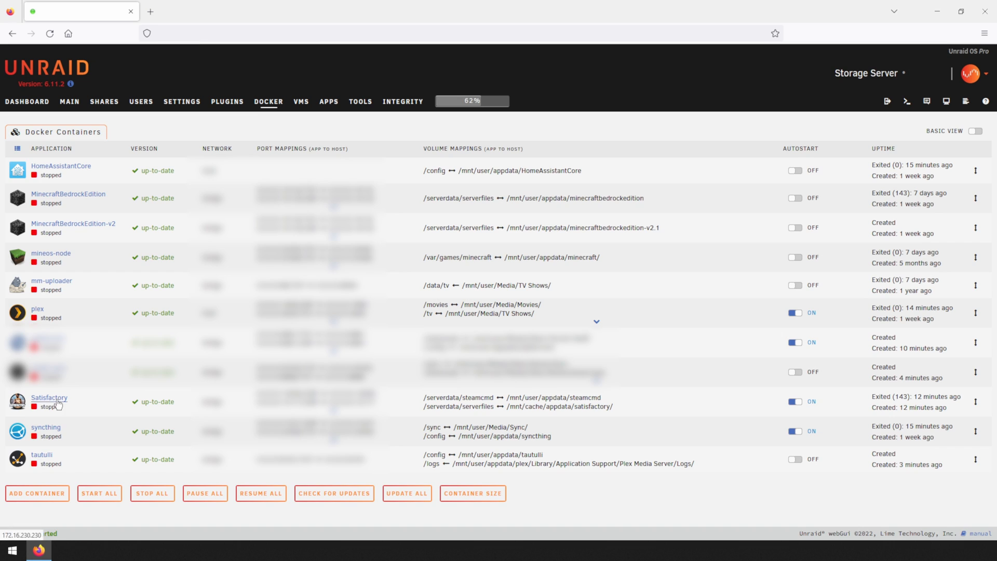
Start the containers, including Satisfactory, so they and the CentOS VM show running.
click(49, 398)
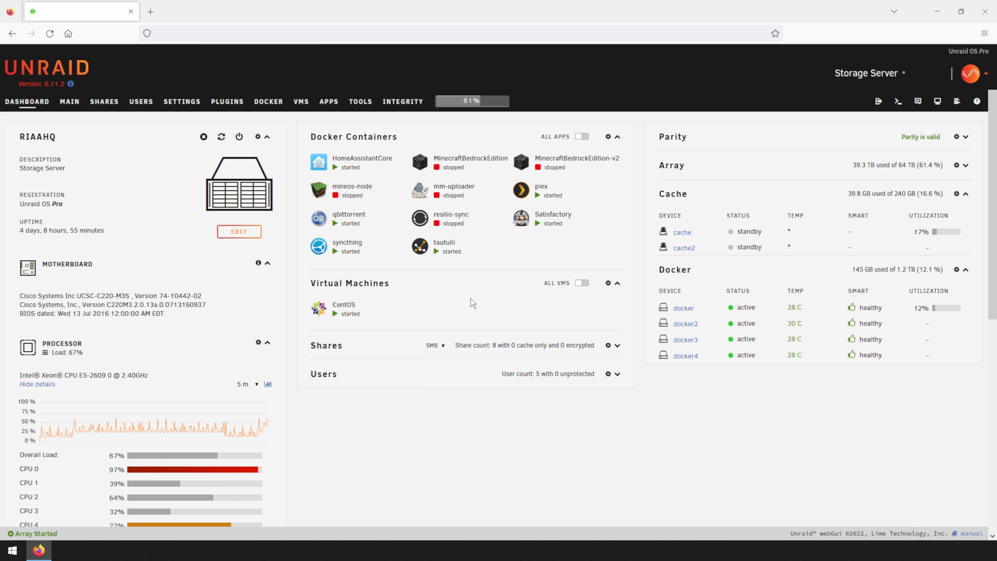
Confirm HomeAssistantCore's WebUI loads, then open the CentOS VM's VNC Remote console.
click(317, 161)
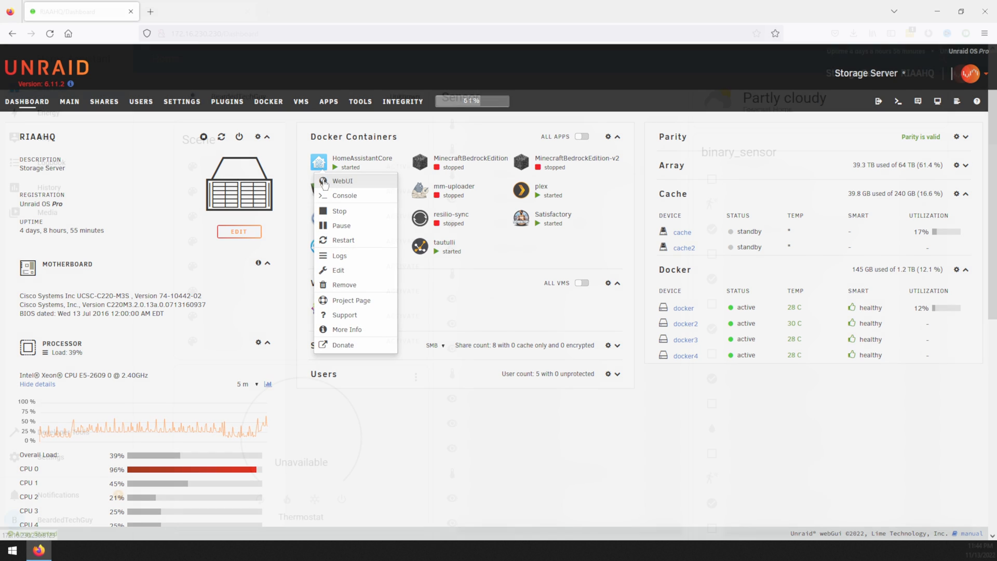
click(343, 181)
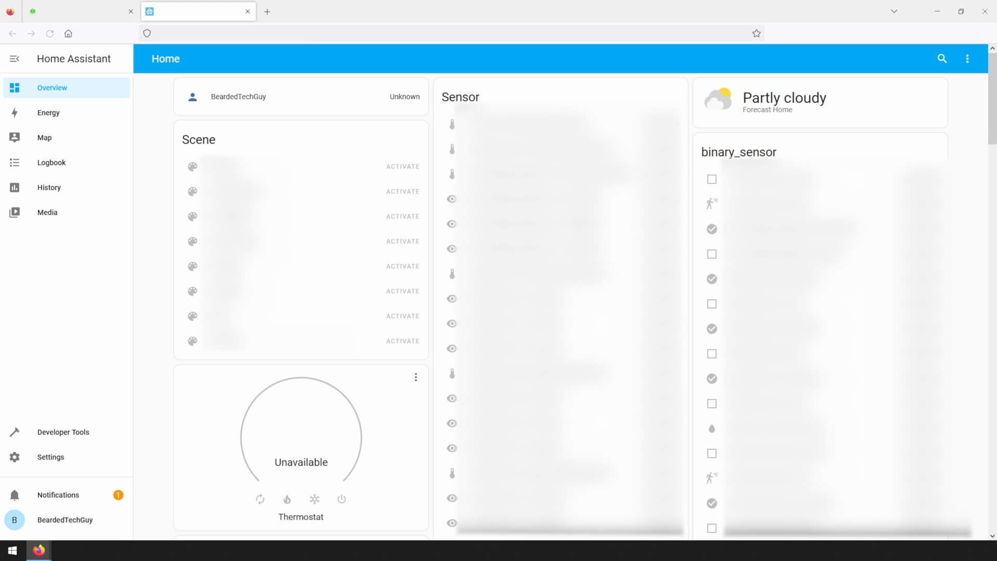
click(62, 11)
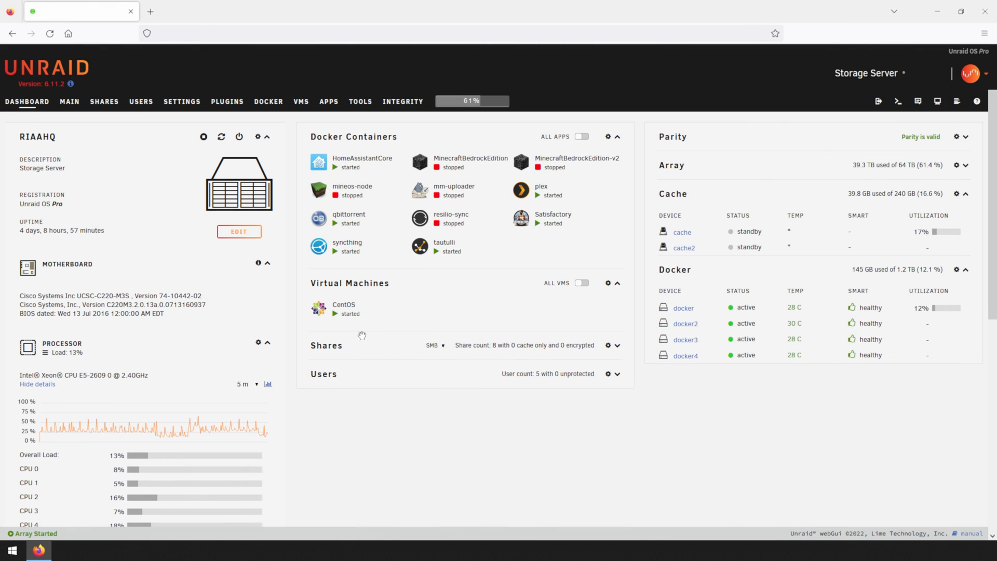
click(344, 304)
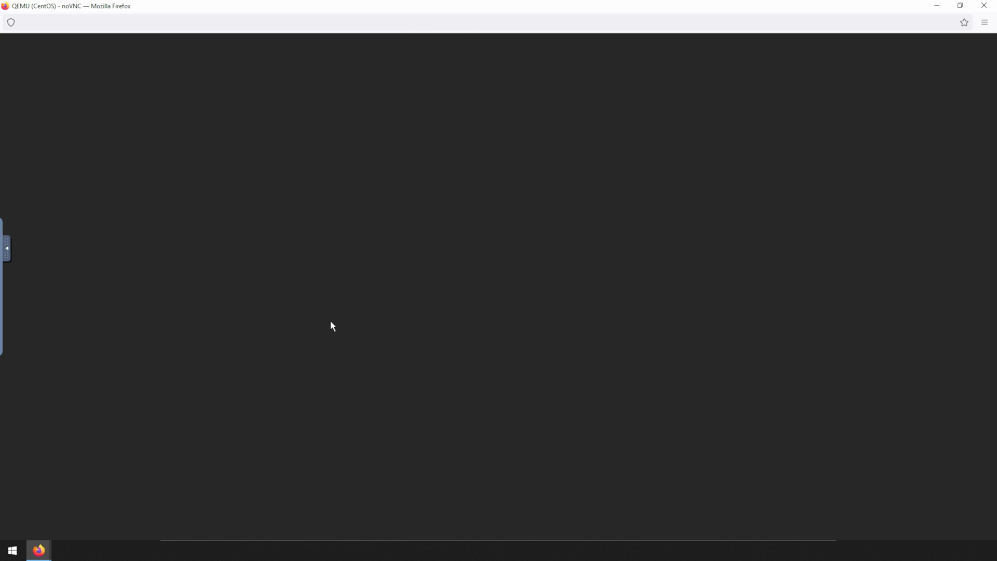